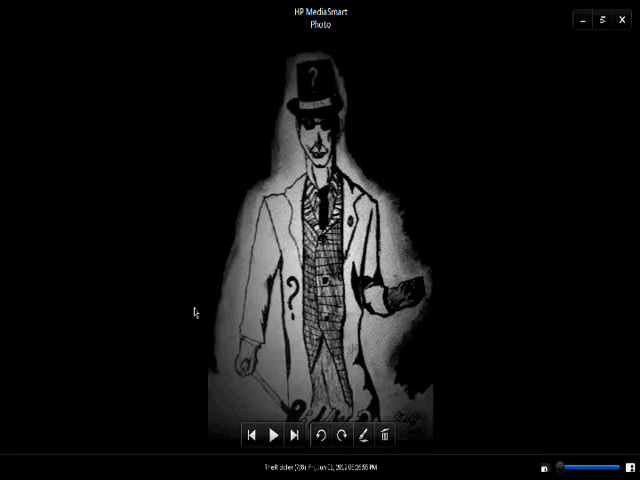
pyautogui.moveTo(450, 330)
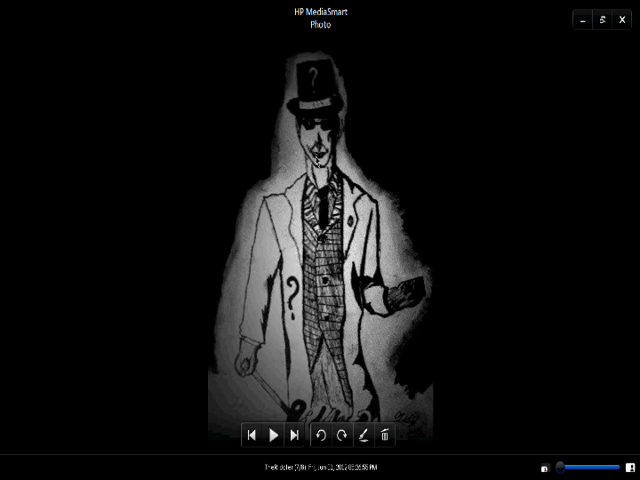
pyautogui.moveTo(358, 153)
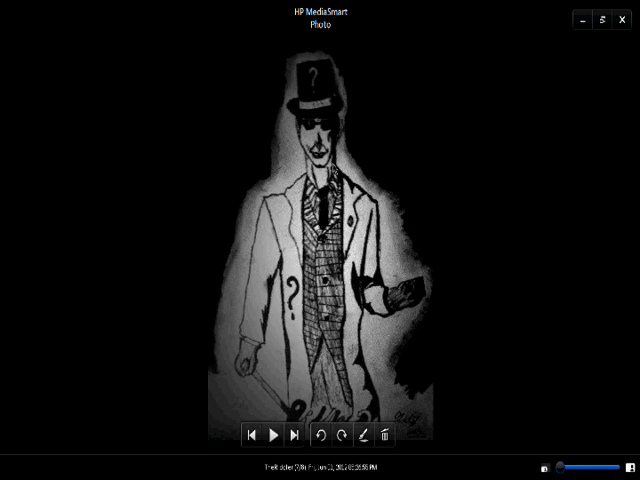
pyautogui.moveTo(235, 165)
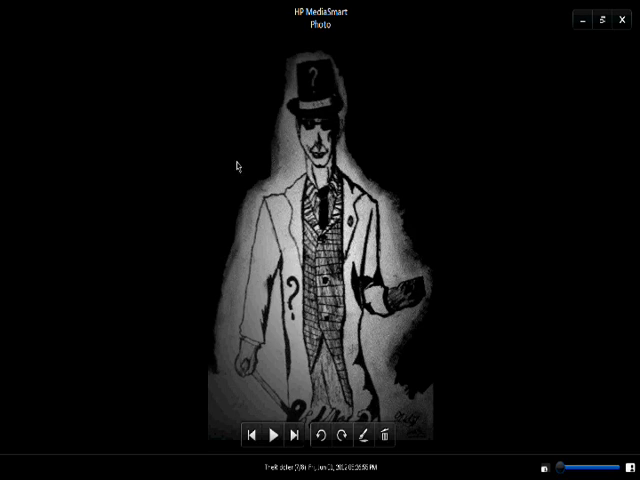
pyautogui.moveTo(155, 180)
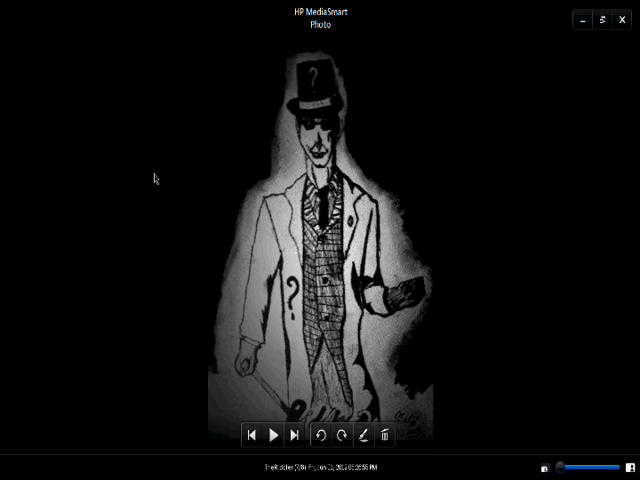
pyautogui.moveTo(296, 228)
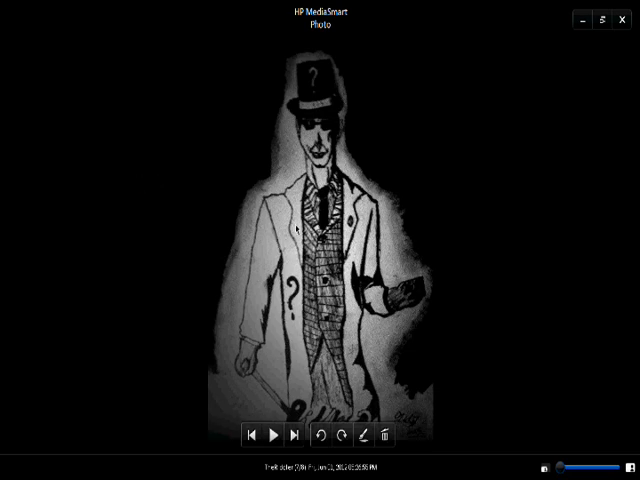
pyautogui.moveTo(491, 141)
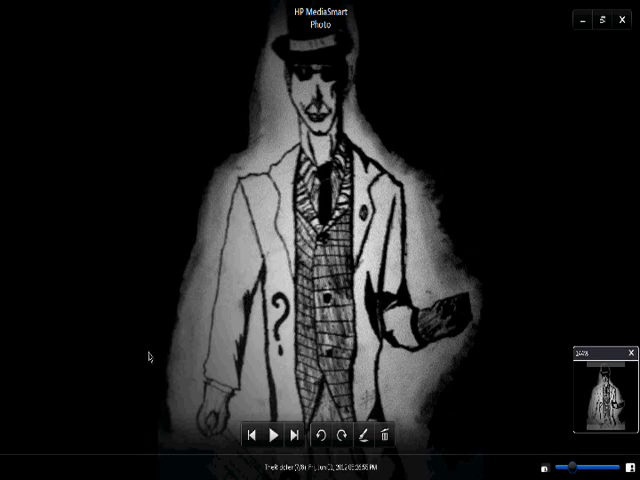
pyautogui.moveTo(434, 125)
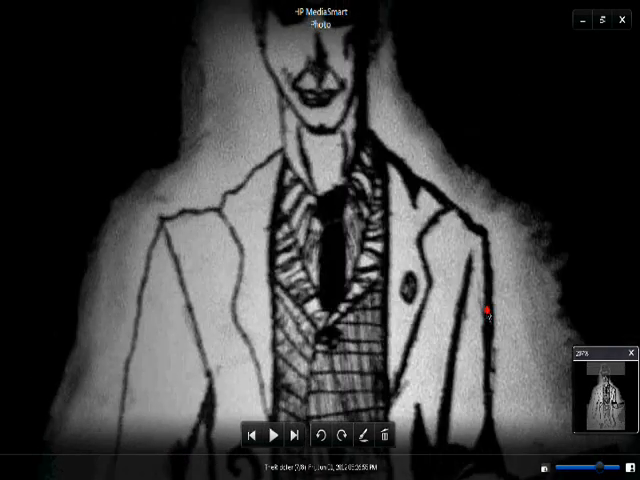
# - Zoom the Riddler drawing to about 400% to inspect the vest crosshatching, then restore the full view
pyautogui.click(295, 434)
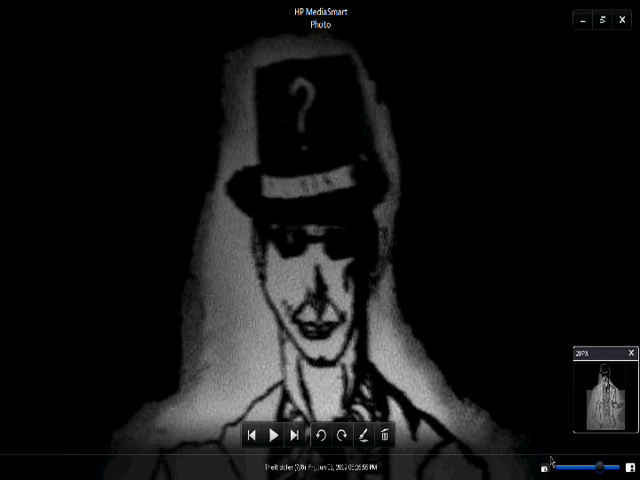
pyautogui.moveTo(570, 468); pyautogui.dragTo(610, 468)
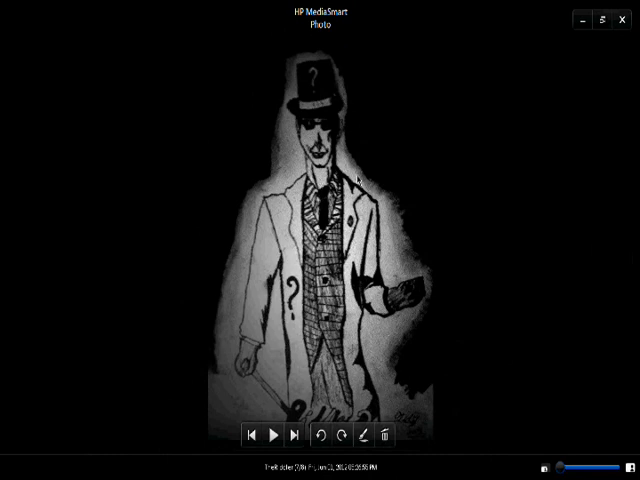
pyautogui.moveTo(398, 99)
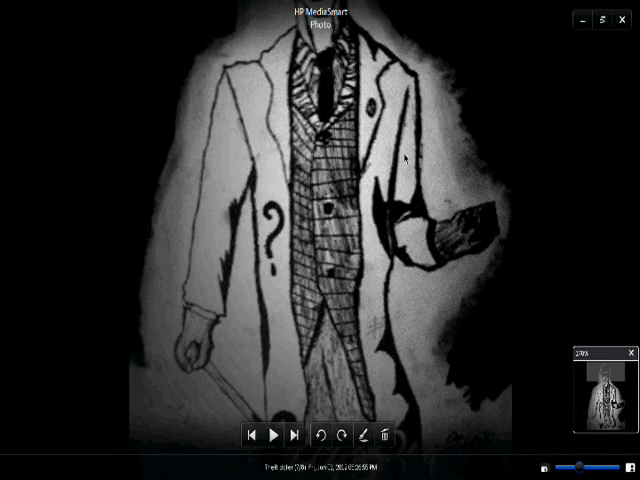
pyautogui.moveTo(210, 323)
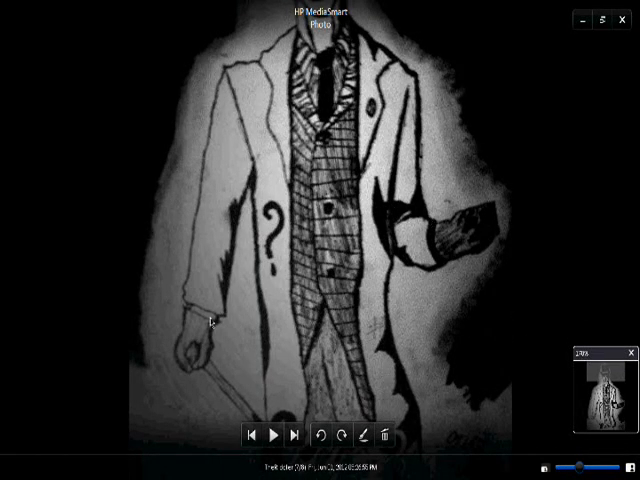
pyautogui.moveTo(368, 250)
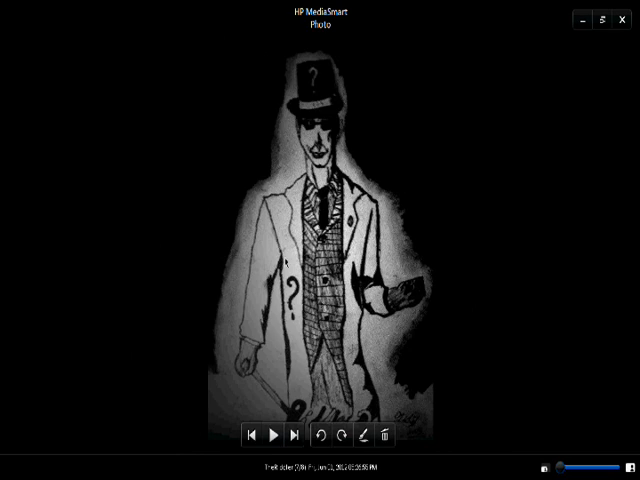
pyautogui.moveTo(235, 318)
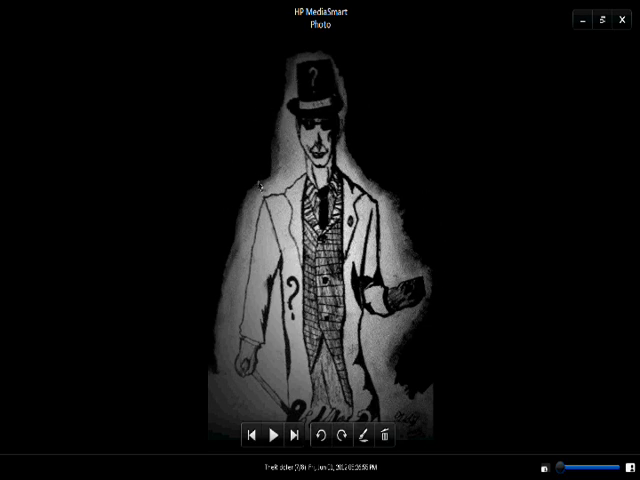
pyautogui.moveTo(278, 128)
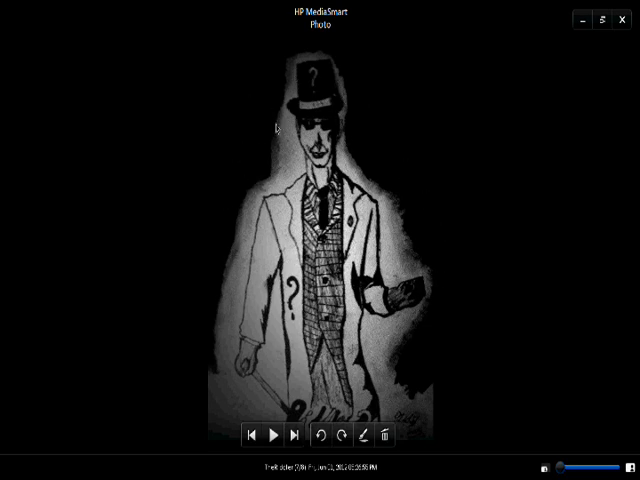
pyautogui.moveTo(398, 168)
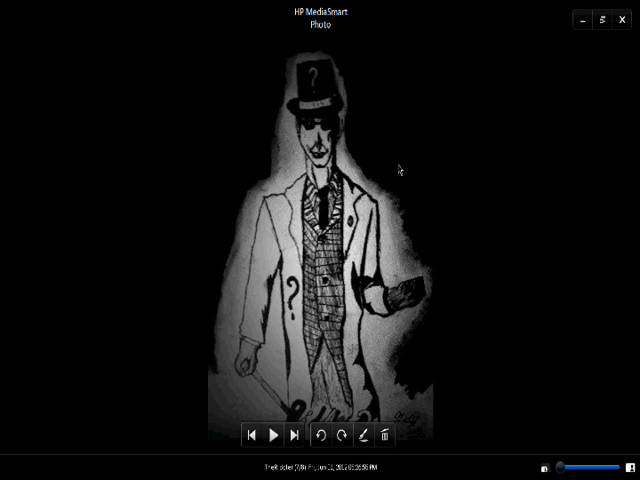
pyautogui.moveTo(360, 262)
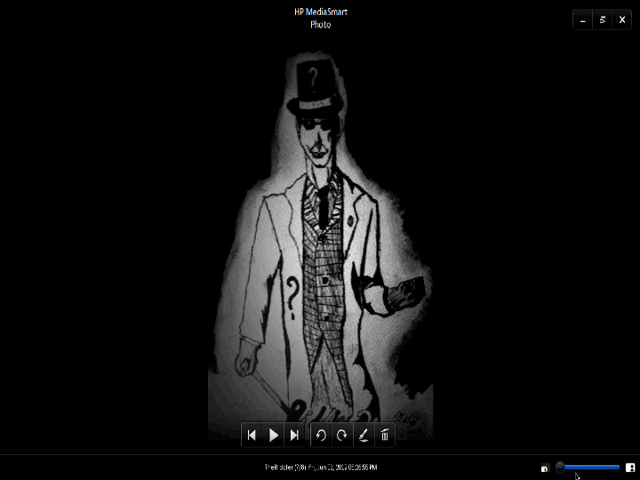
pyautogui.moveTo(560, 470); pyautogui.dragTo(600, 470)
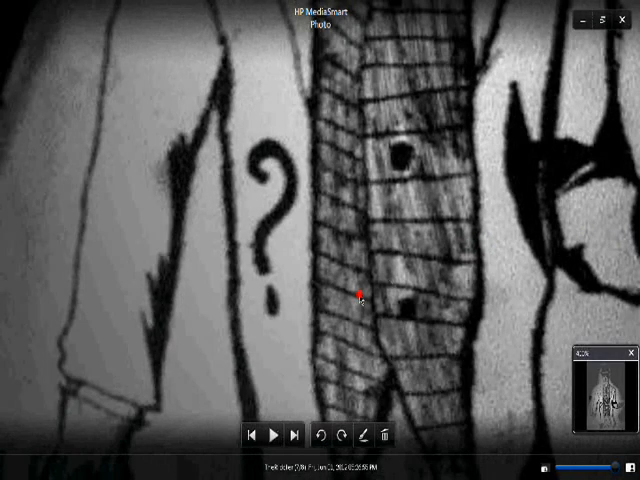
pyautogui.click(293, 434)
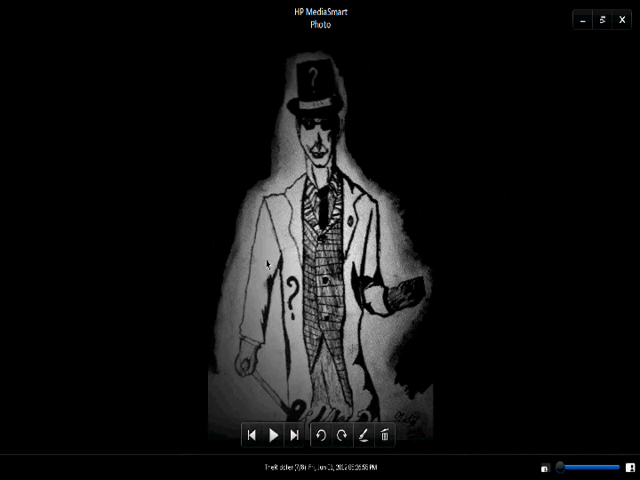
pyautogui.moveTo(163, 297)
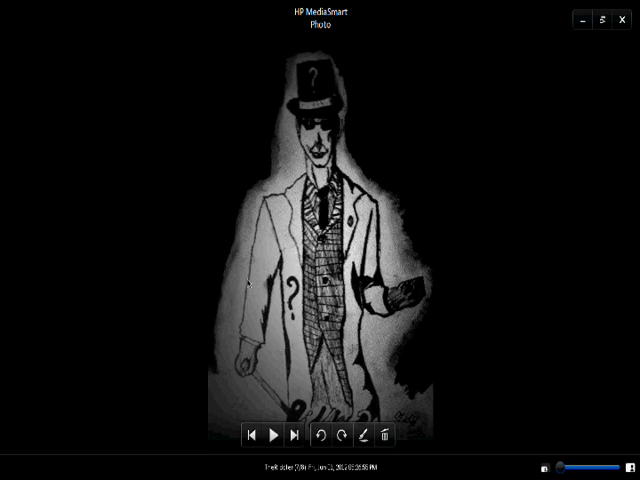
pyautogui.moveTo(290, 174)
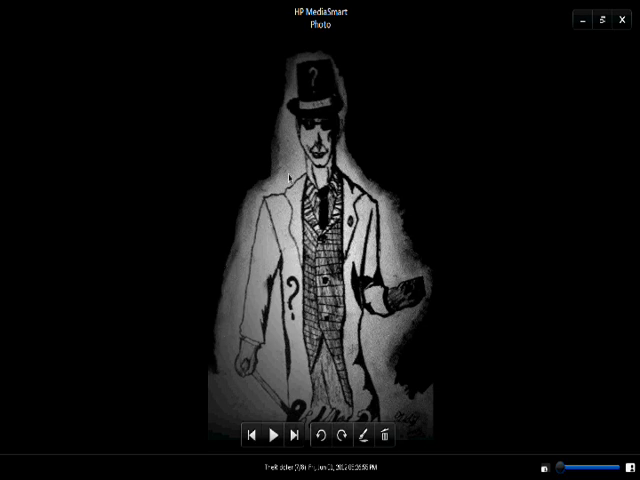
pyautogui.moveTo(424, 263)
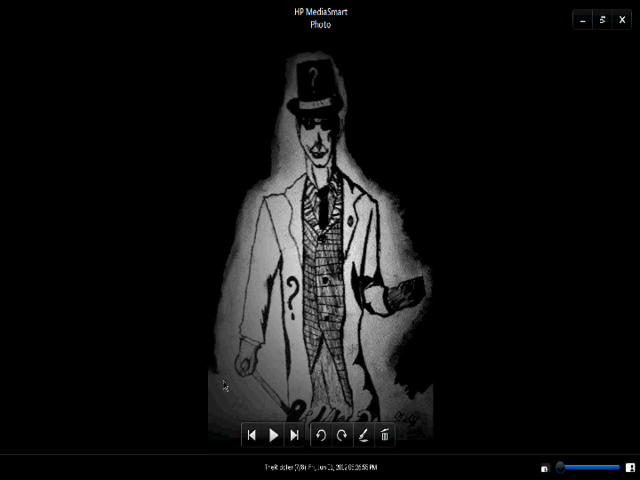
pyautogui.moveTo(258, 387)
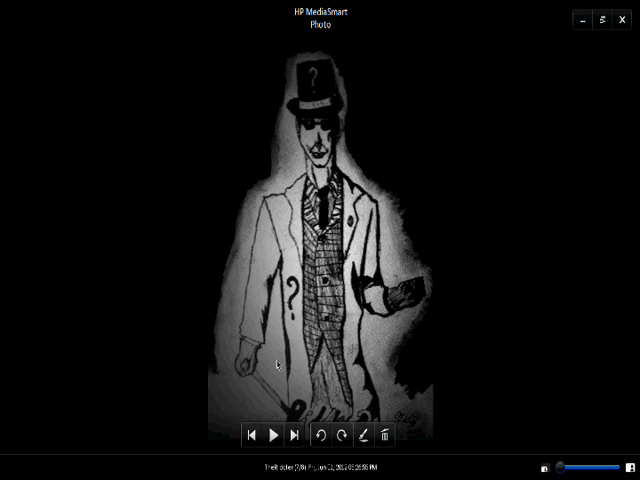
pyautogui.moveTo(262, 383)
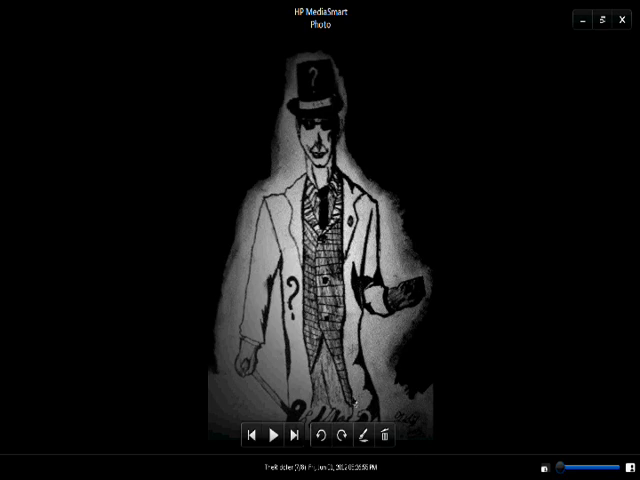
pyautogui.moveTo(580, 470); pyautogui.dragTo(560, 470)
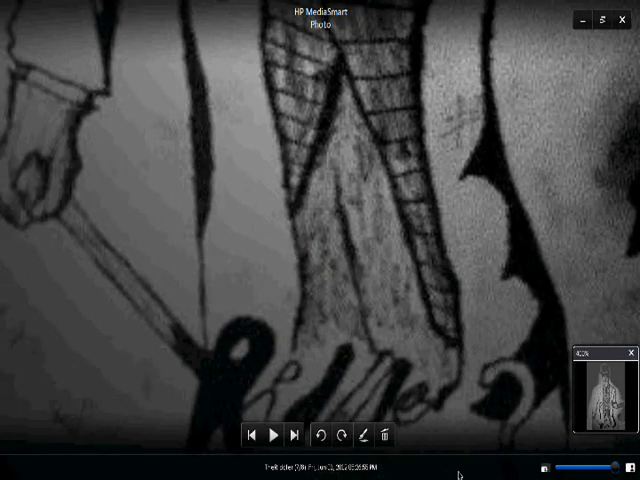
pyautogui.moveTo(545, 390)
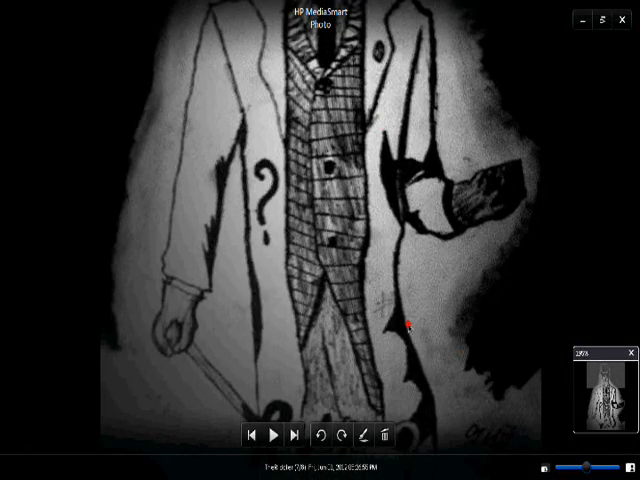
pyautogui.moveTo(520, 310)
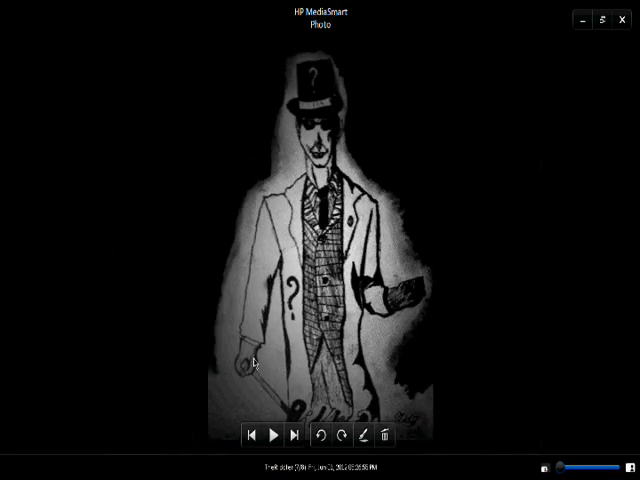
pyautogui.moveTo(256, 365)
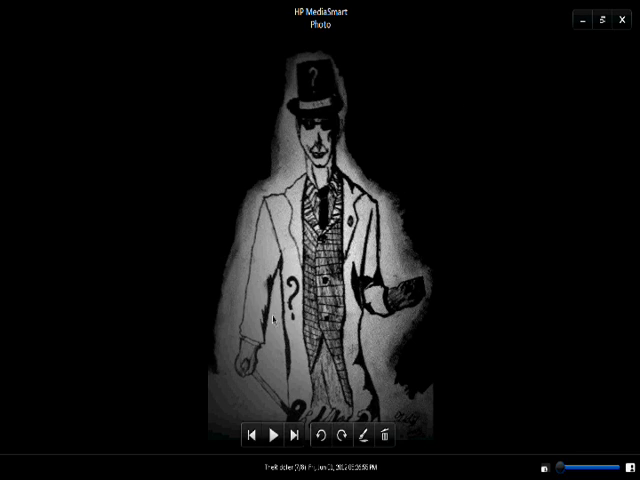
pyautogui.moveTo(228, 330)
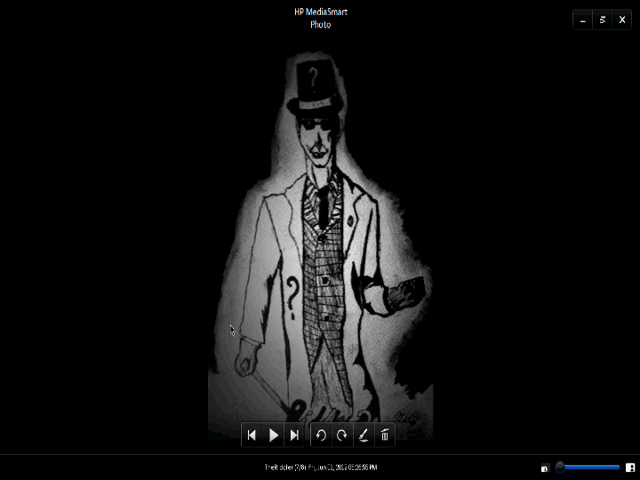
pyautogui.moveTo(454, 261)
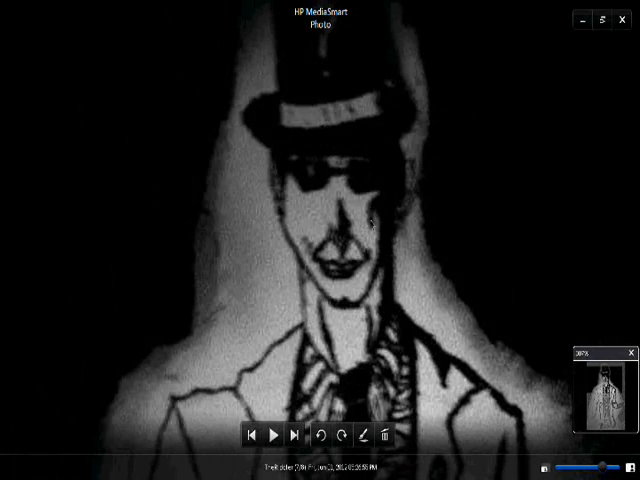
pyautogui.moveTo(385, 299)
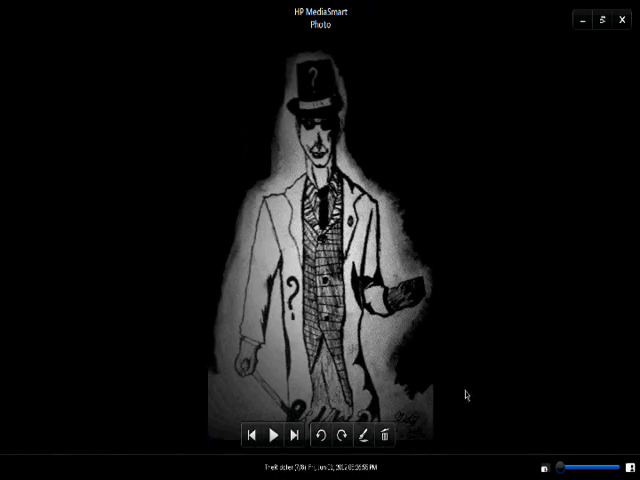
pyautogui.moveTo(172, 318)
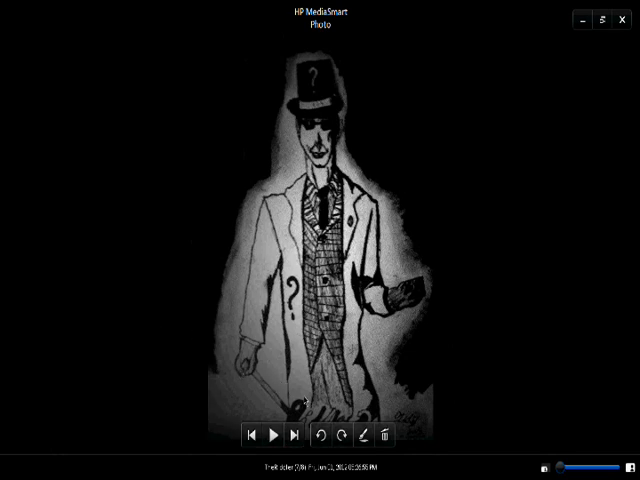
pyautogui.moveTo(512, 58)
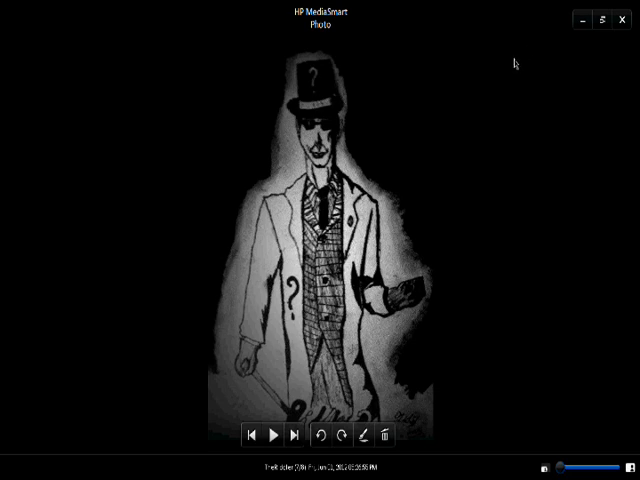
pyautogui.moveTo(480, 170)
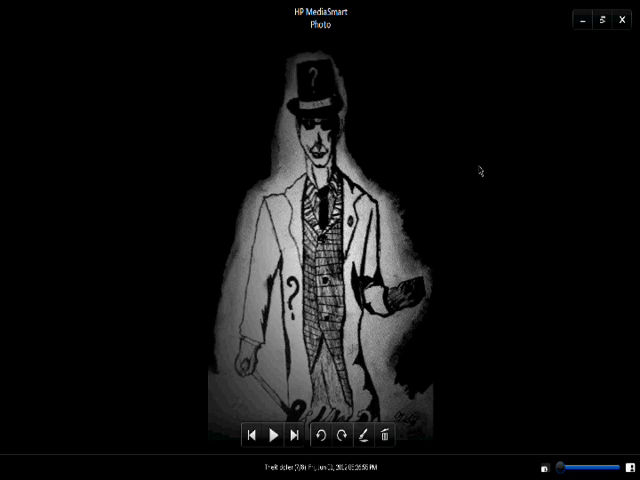
pyautogui.moveTo(433, 180)
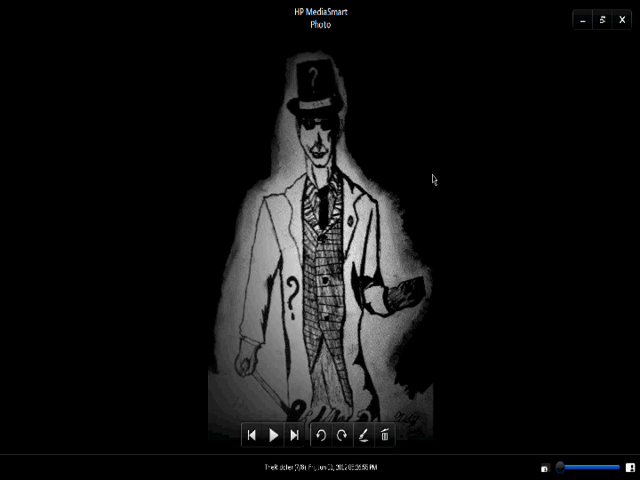
pyautogui.moveTo(553, 183)
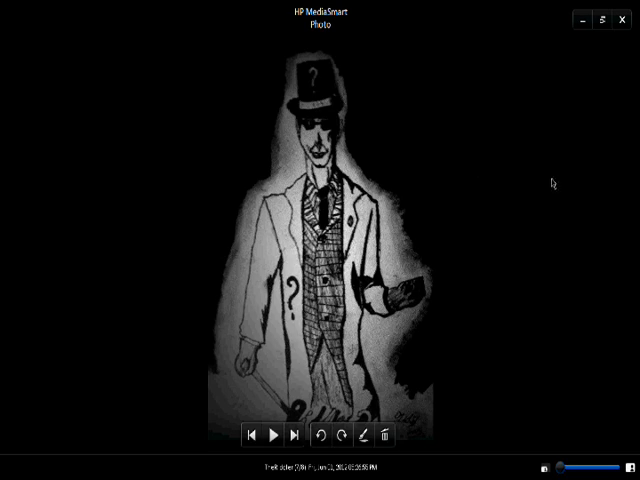